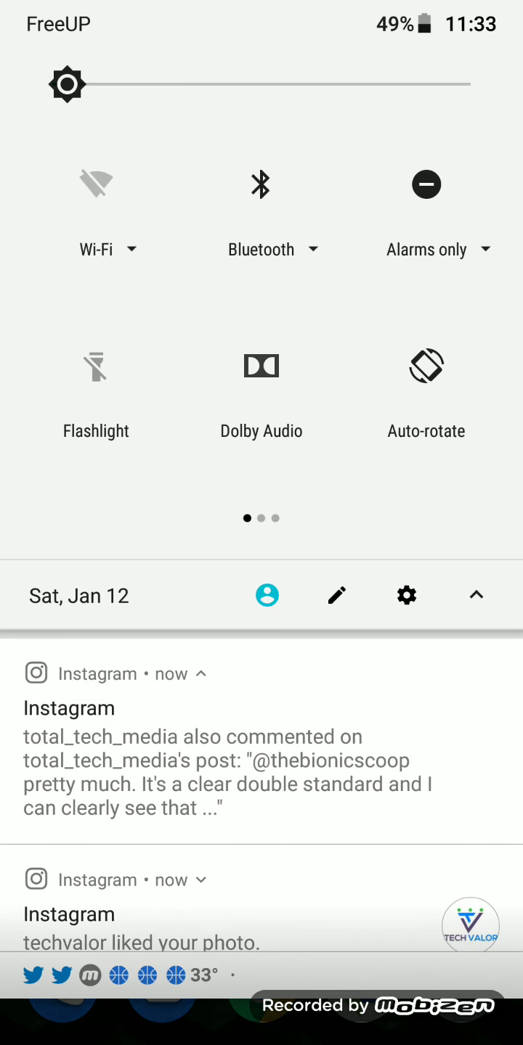
Reach the Mobile network screen via Mobile data > More settings and the overflow menu's Mobile networks entry.
scroll("left", 3)
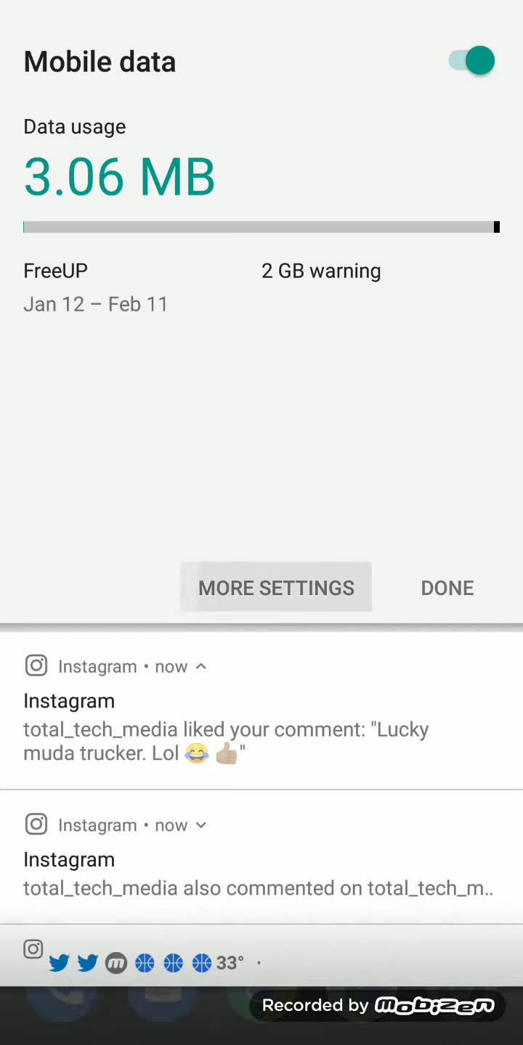
left_click(276, 586)
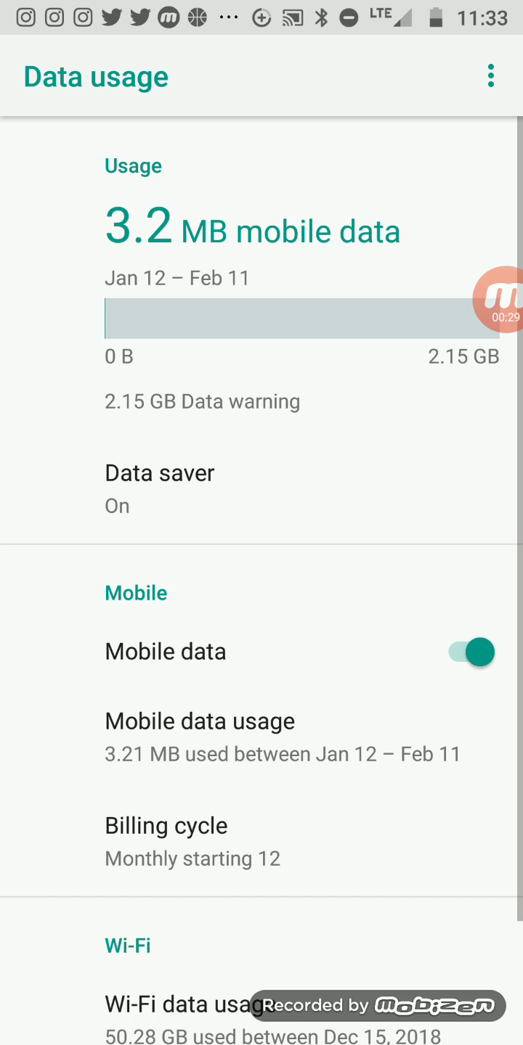
scroll("down", 3)
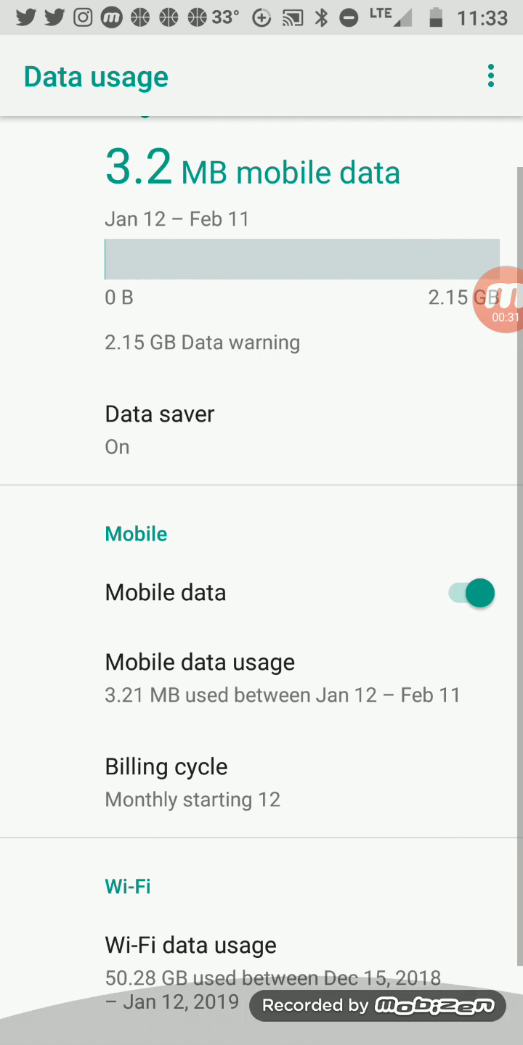
left_click(491, 75)
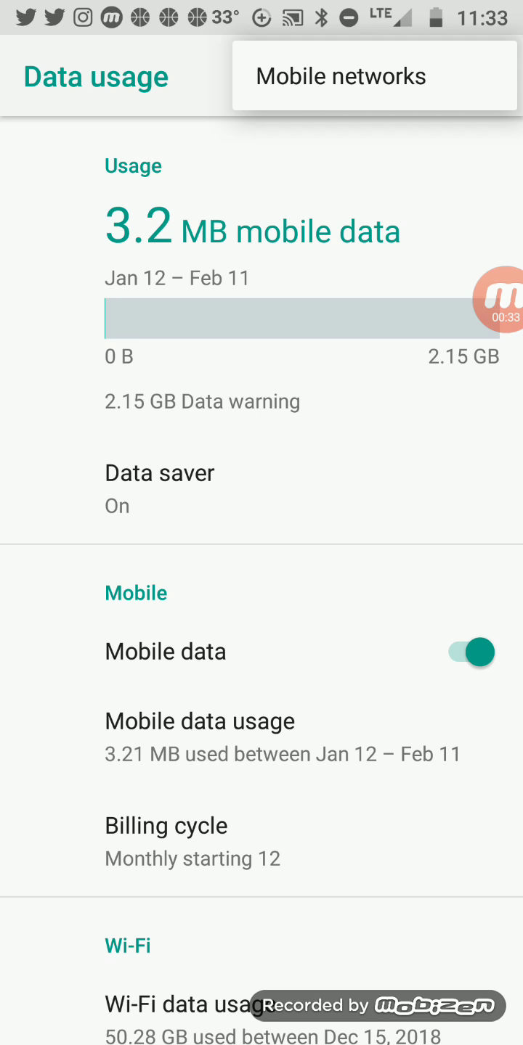
left_click(340, 75)
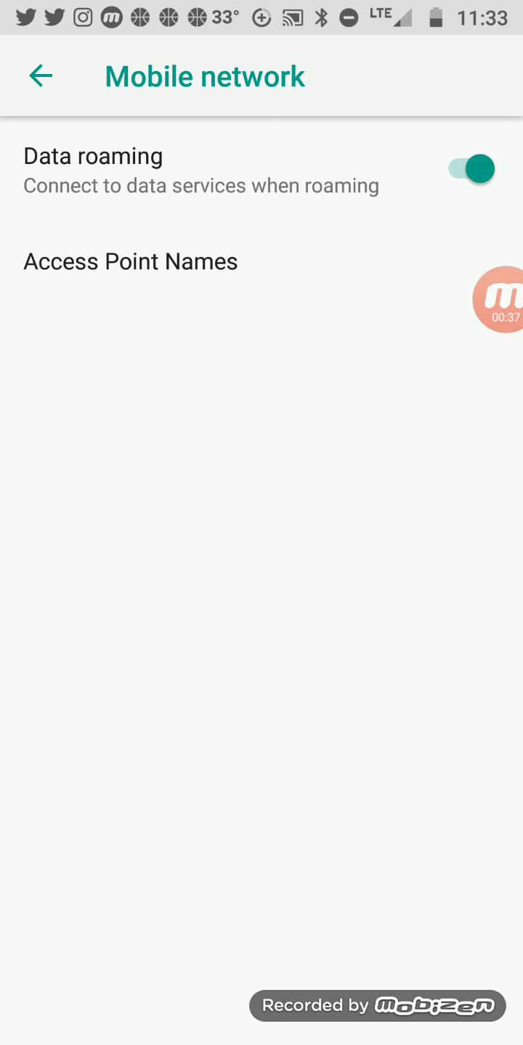
Add an access point named FreeUp with APN PRODATA, MCC 310, MNC 410 and save it from Access Point Names.
left_click(131, 261)
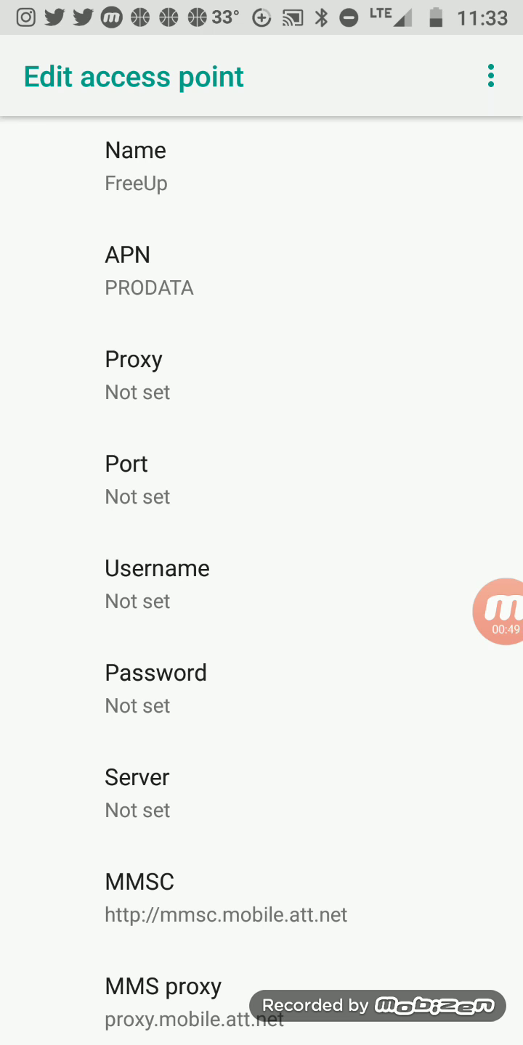
scroll("down", 3)
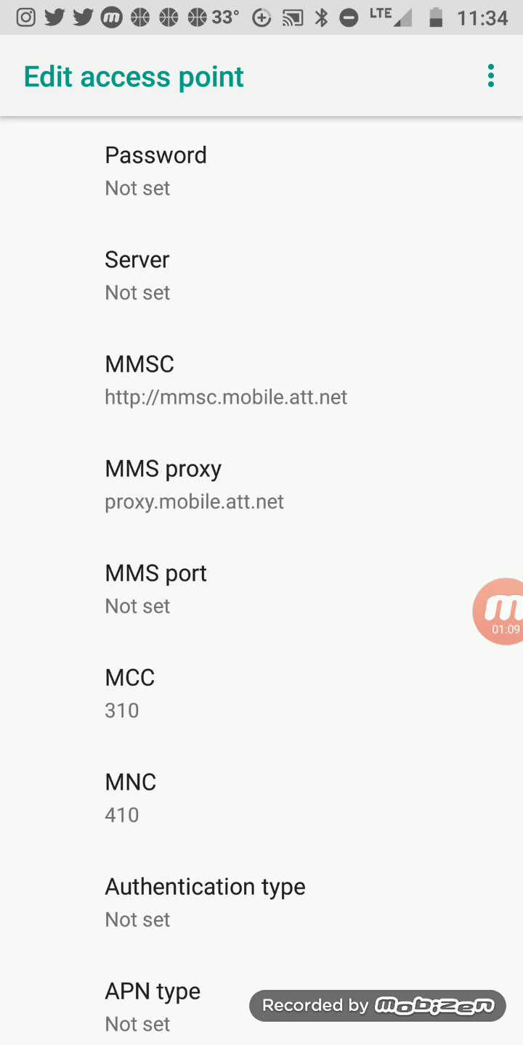
scroll("down", 3)
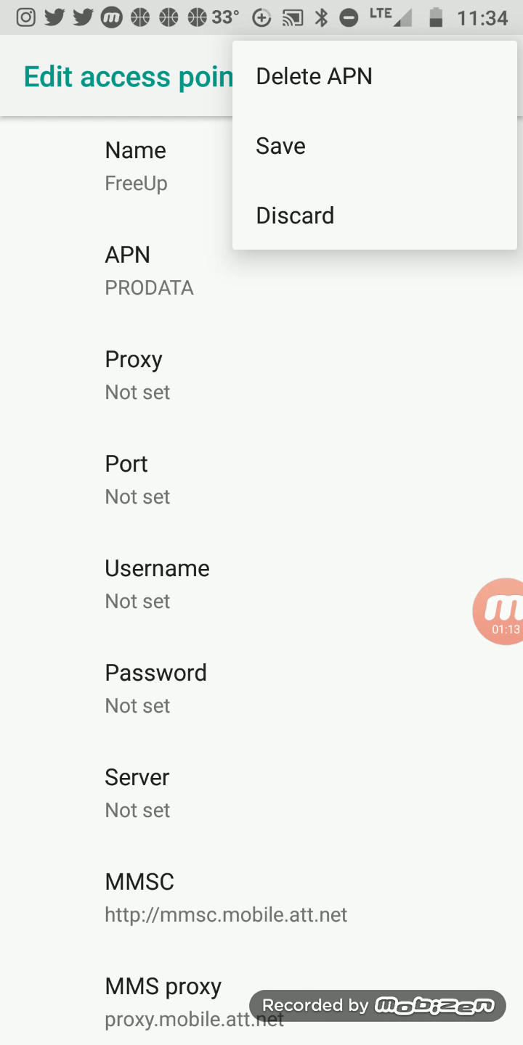
left_click(280, 145)
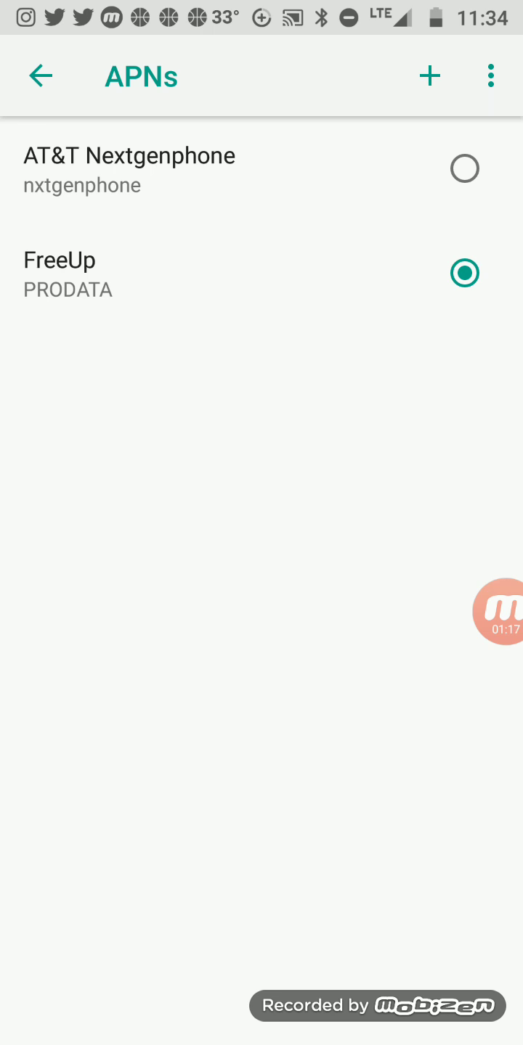
Select the FreeUp (PRODATA) radio button so it becomes the active access point.
left_click(40, 75)
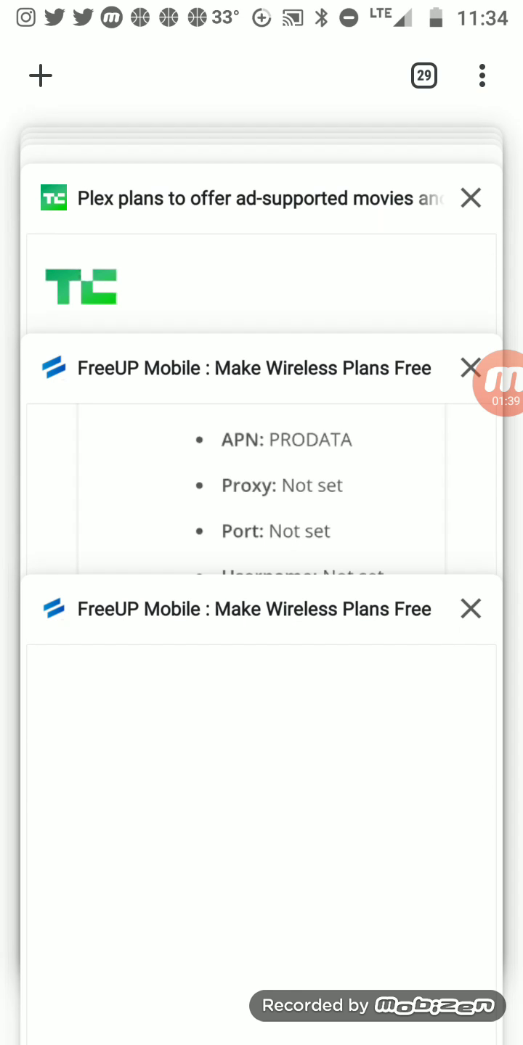
Load Yahoo from a new tab's shortcut and browse down its news feed over the FreeUp connection.
left_click(41, 75)
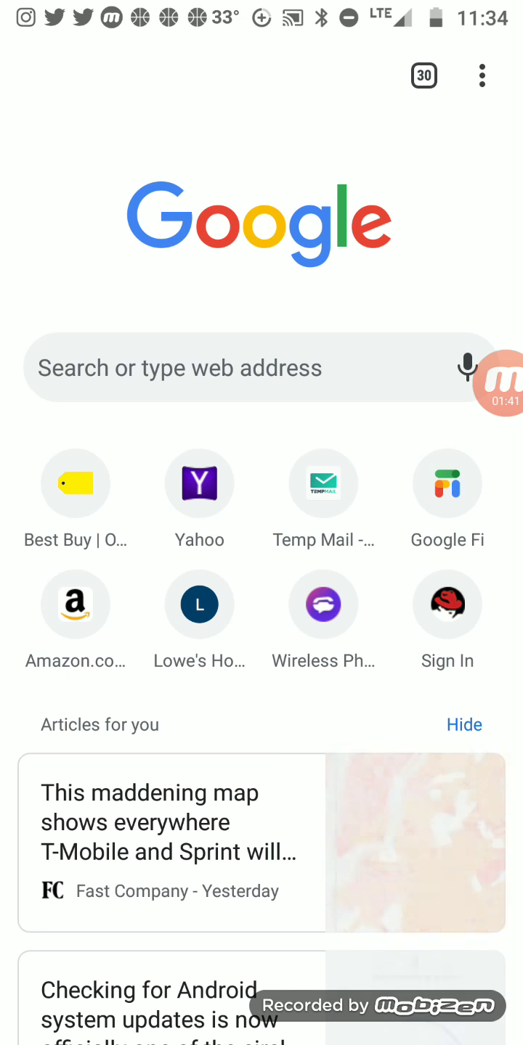
left_click(198, 481)
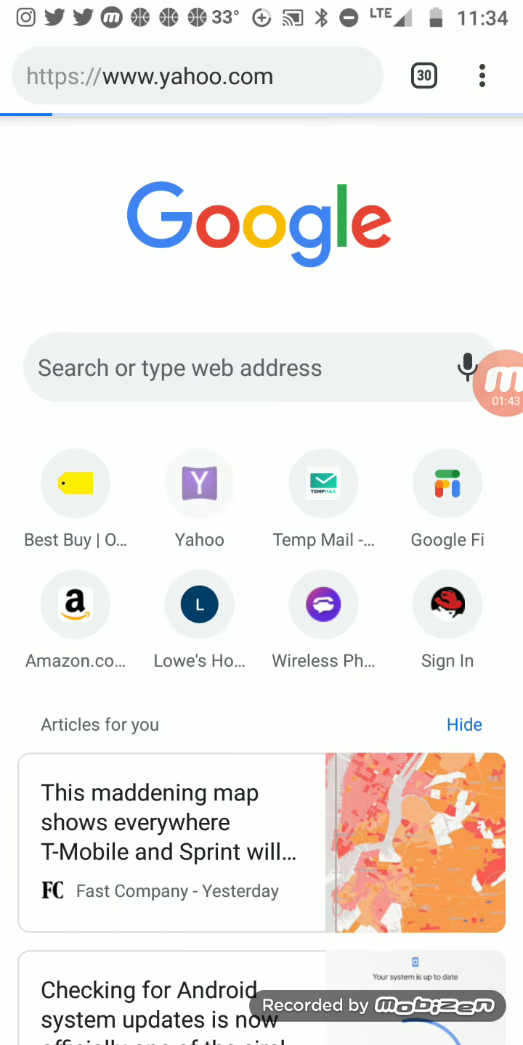
left_click(196, 76)
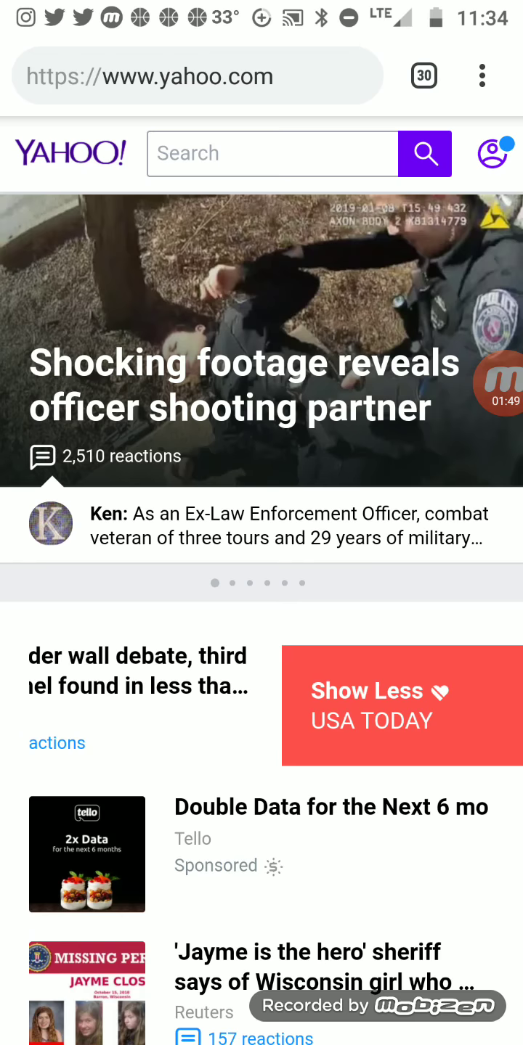
scroll("down", 3)
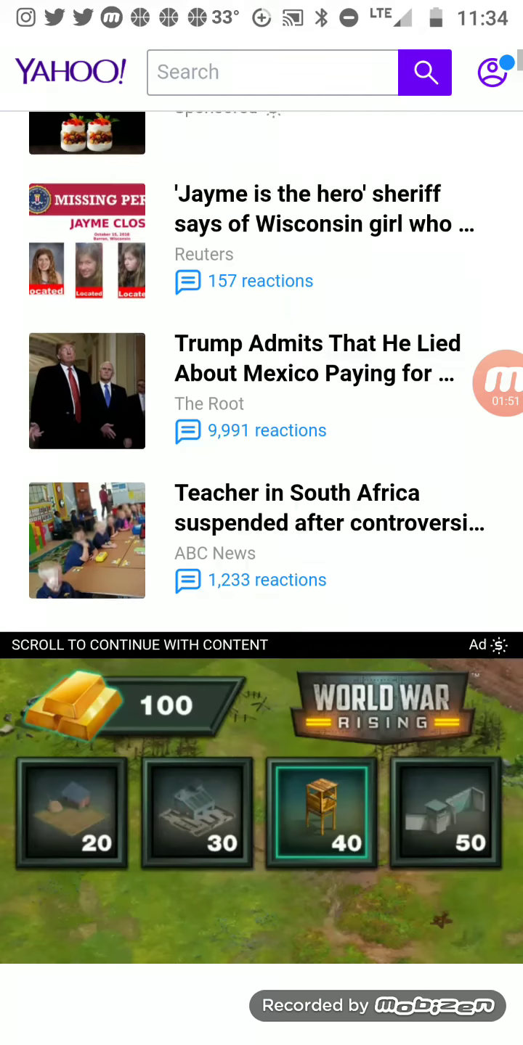
scroll("down", 3)
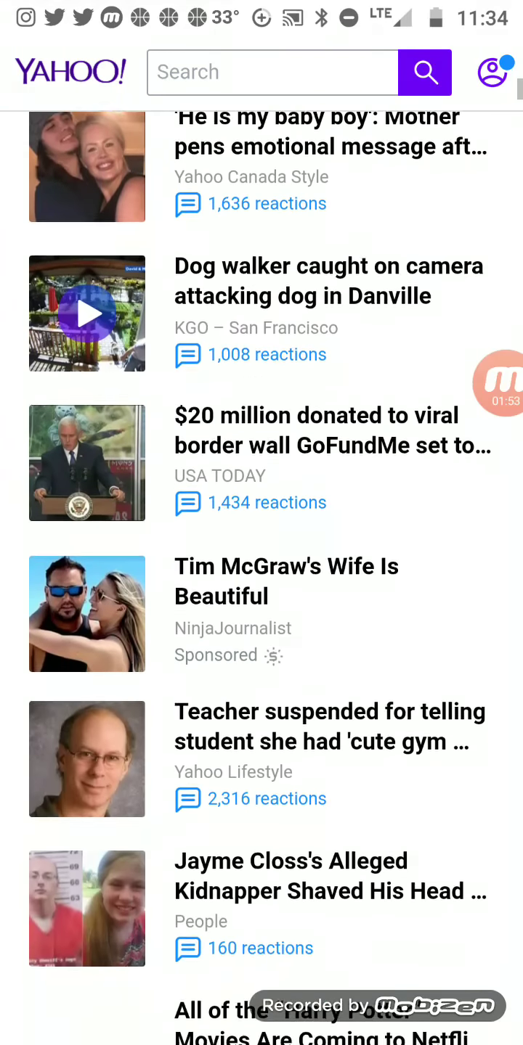
scroll("down", 3)
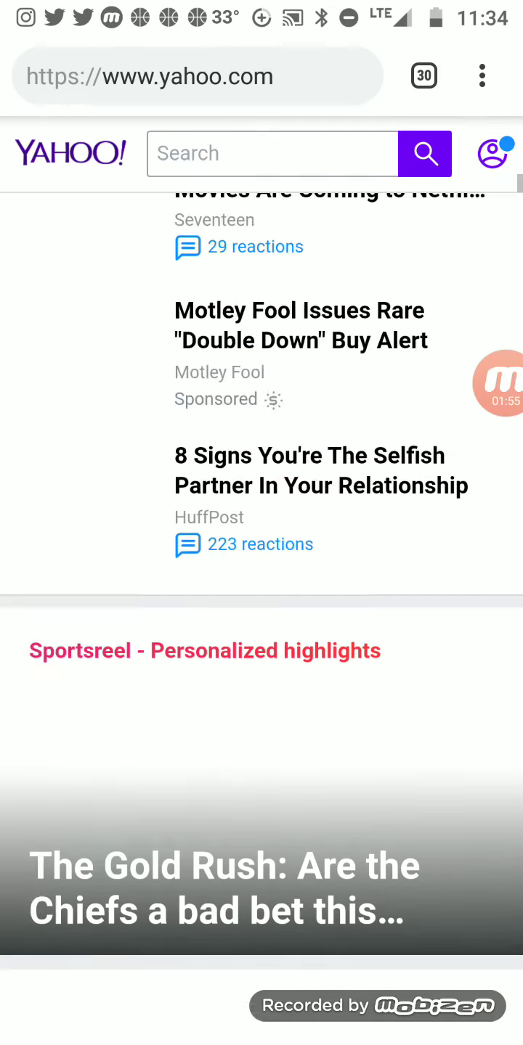
Start another fresh tab from the tab switcher.
left_click(424, 75)
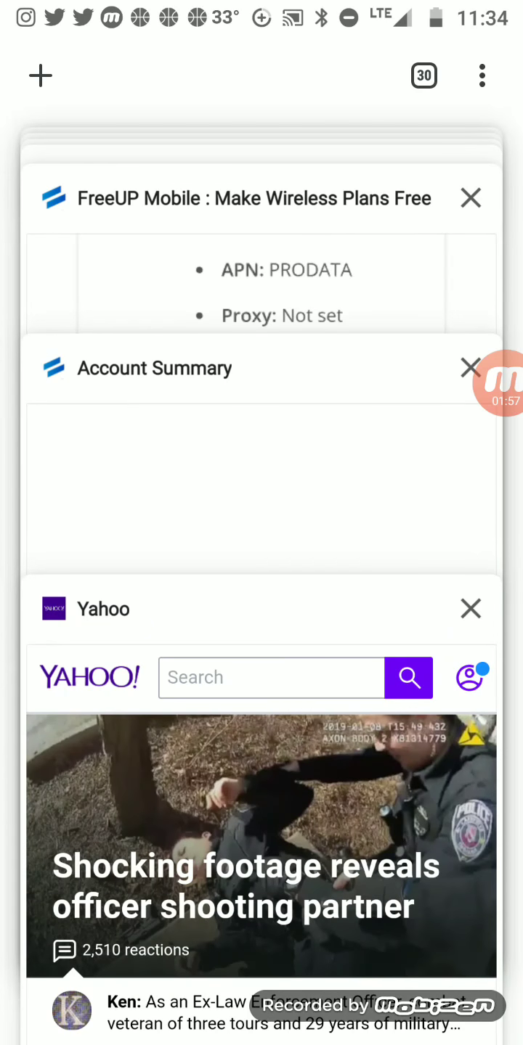
left_click(41, 75)
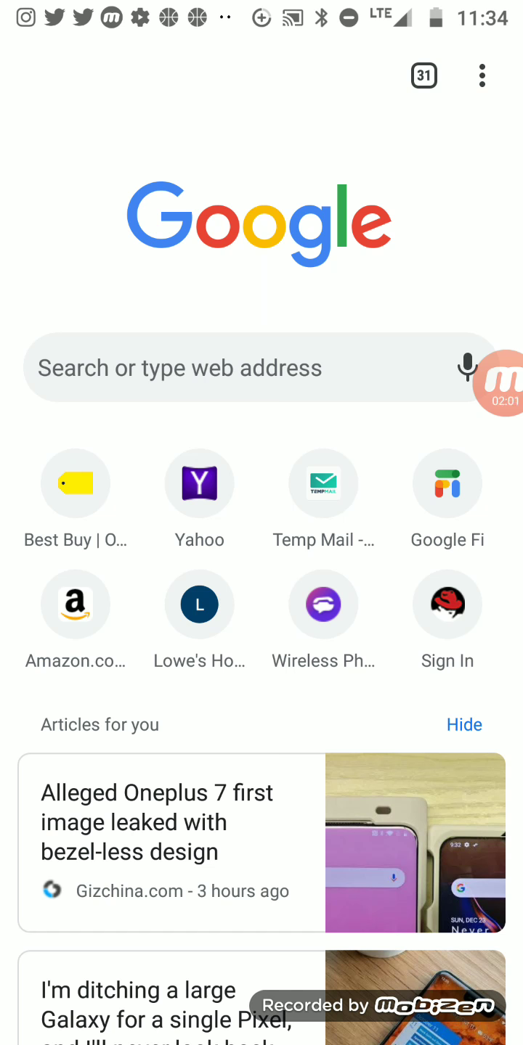
Load Amazon from the new-tab shortcut, browse down to its trending deals, then leave to the home screen.
scroll("down", 3)
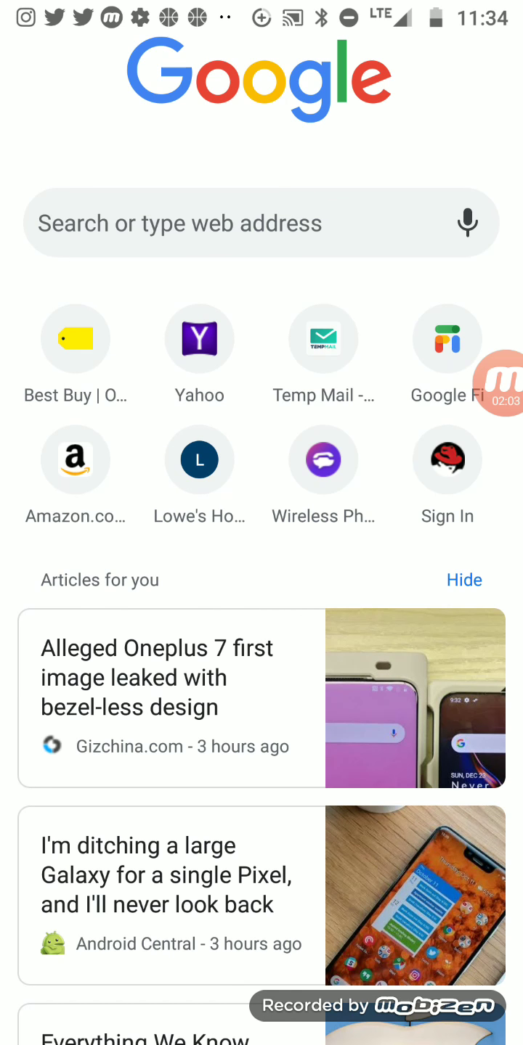
left_click(76, 459)
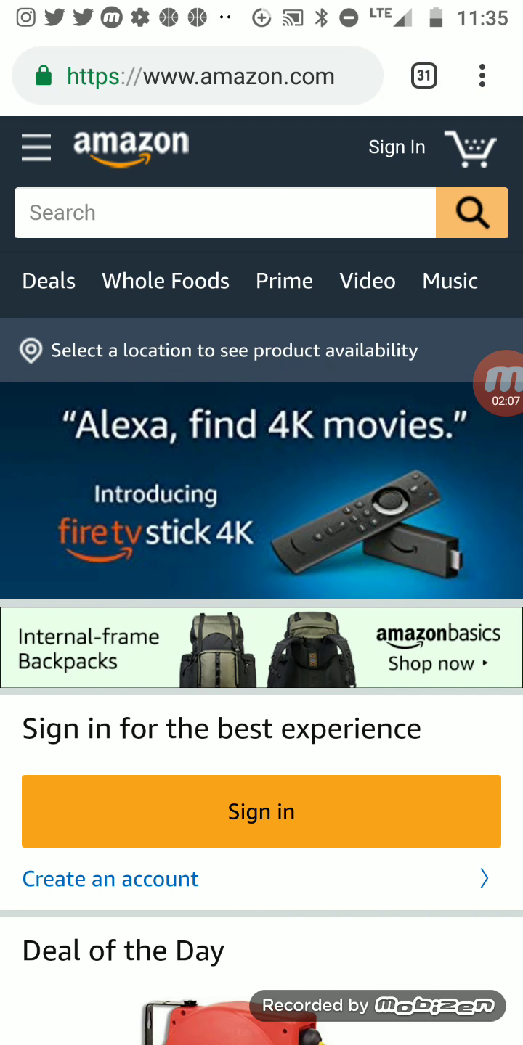
scroll("down", 3)
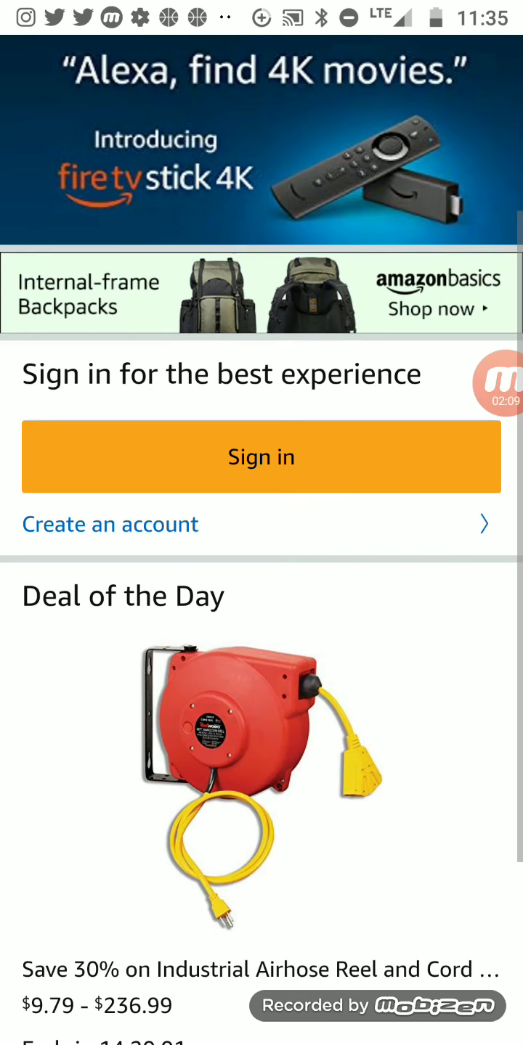
scroll("down", 3)
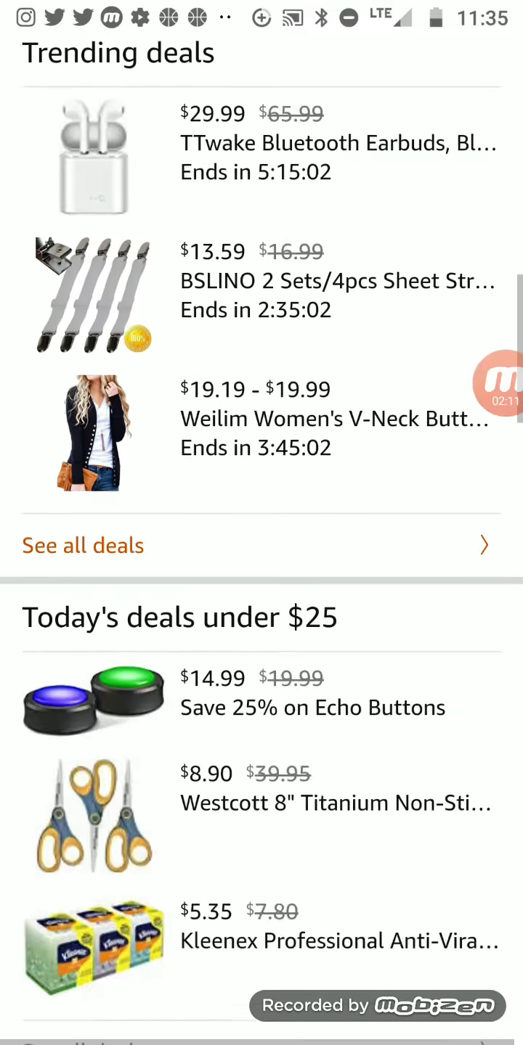
key("HOME")
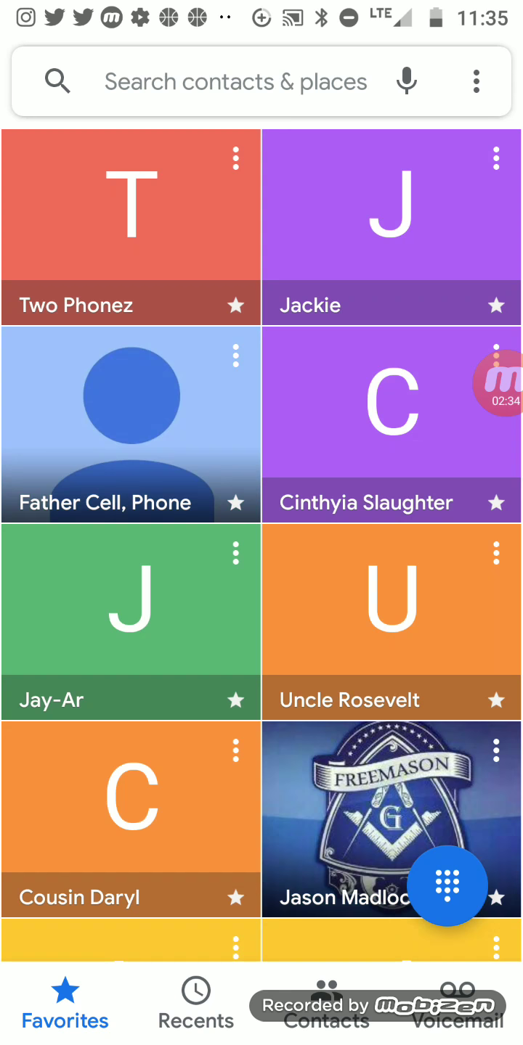
Call the favourite contact Two Phonez as a test, then hang up with the red end-call button.
left_click(130, 225)
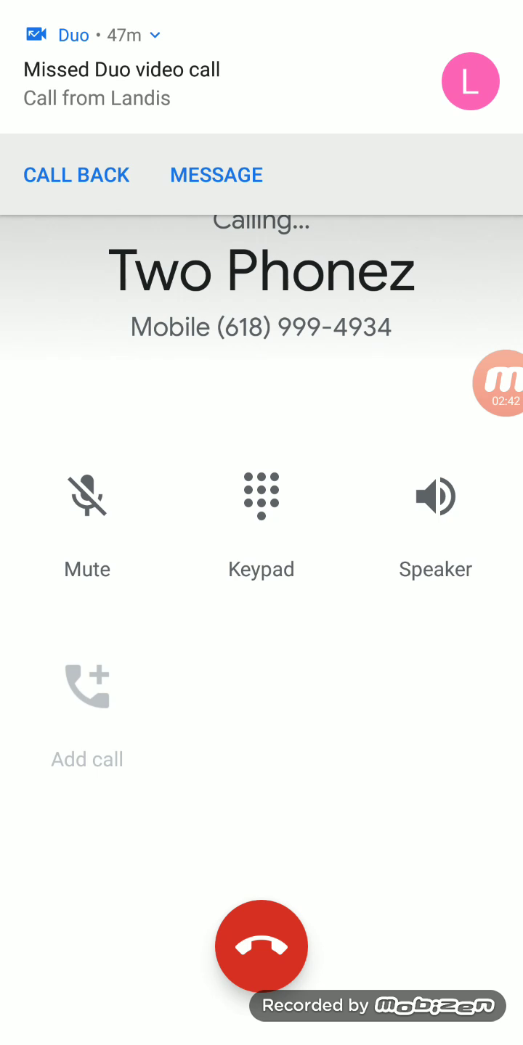
left_click(261, 947)
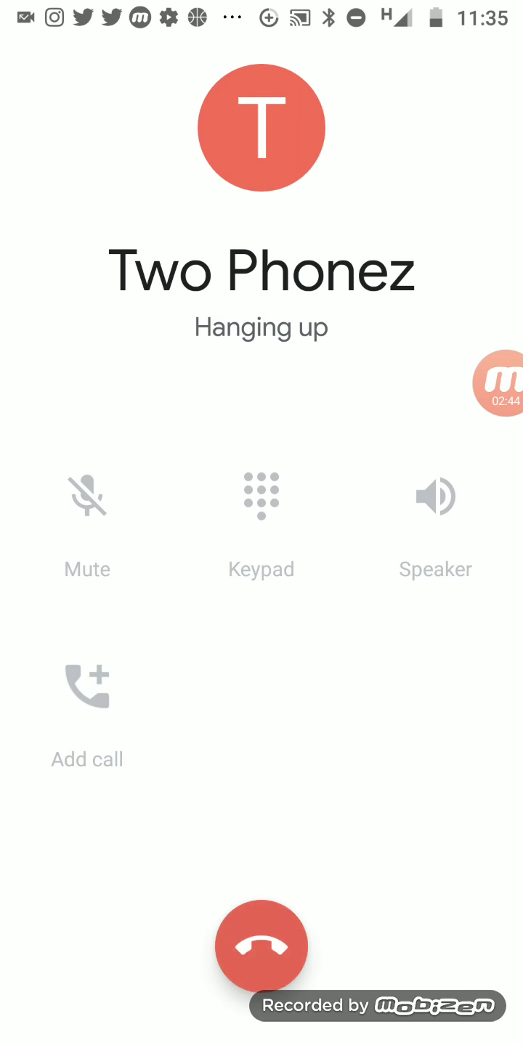
left_click(261, 947)
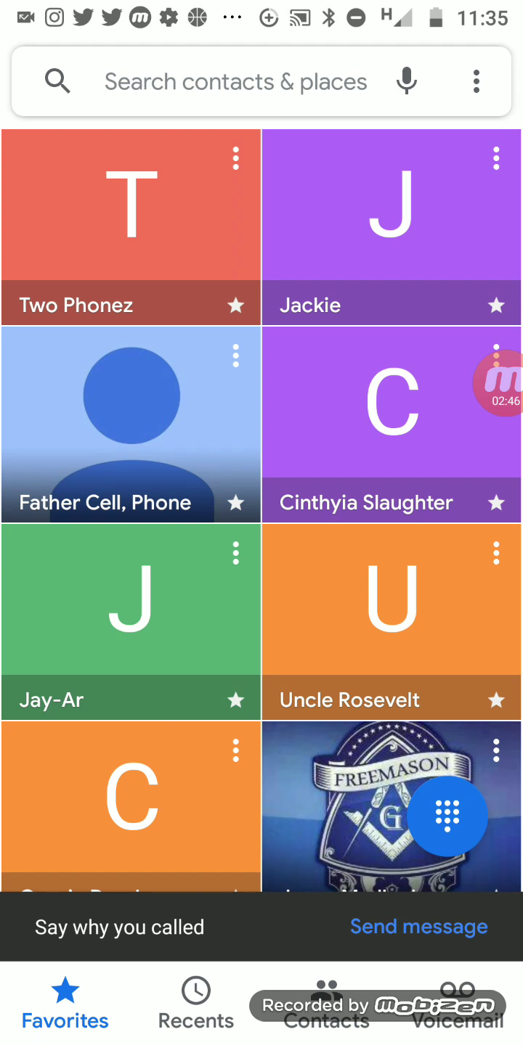